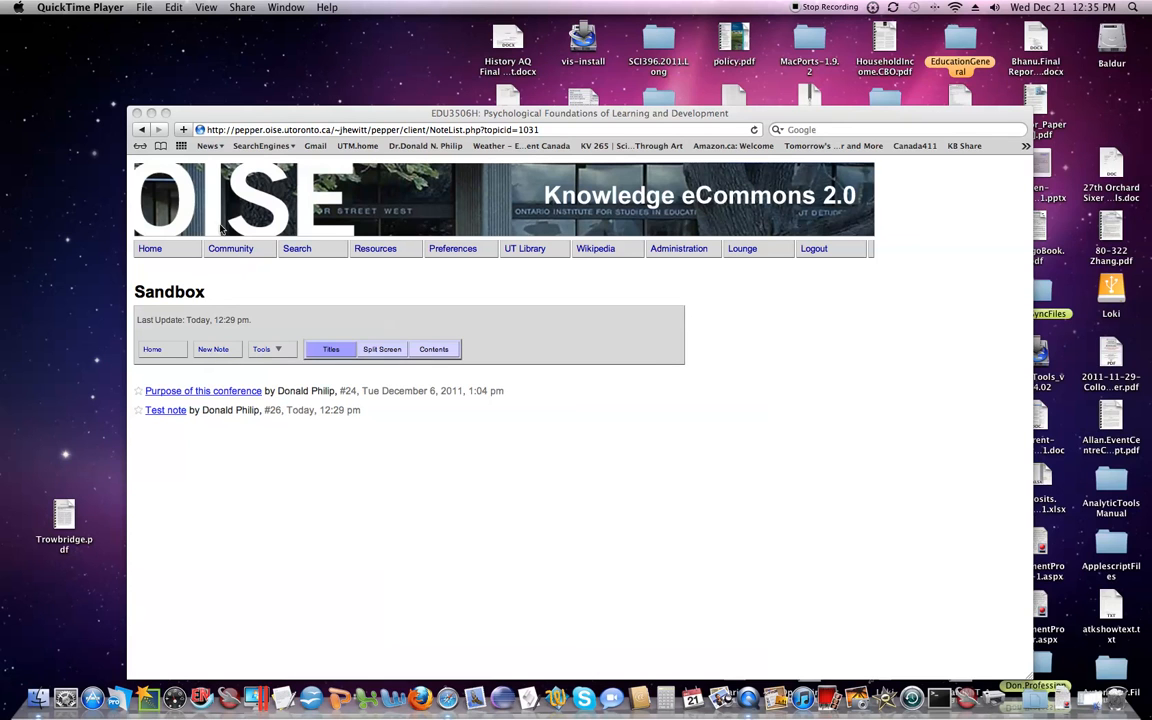
mouse_move(489, 306)
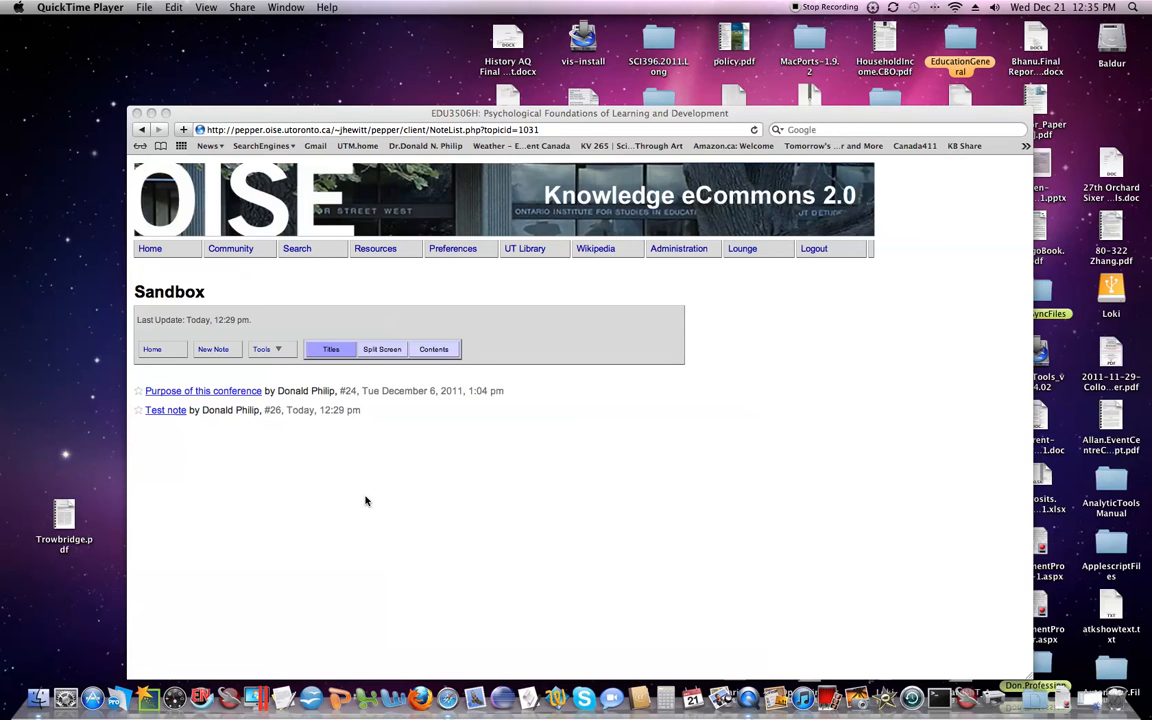
mouse_move(296, 538)
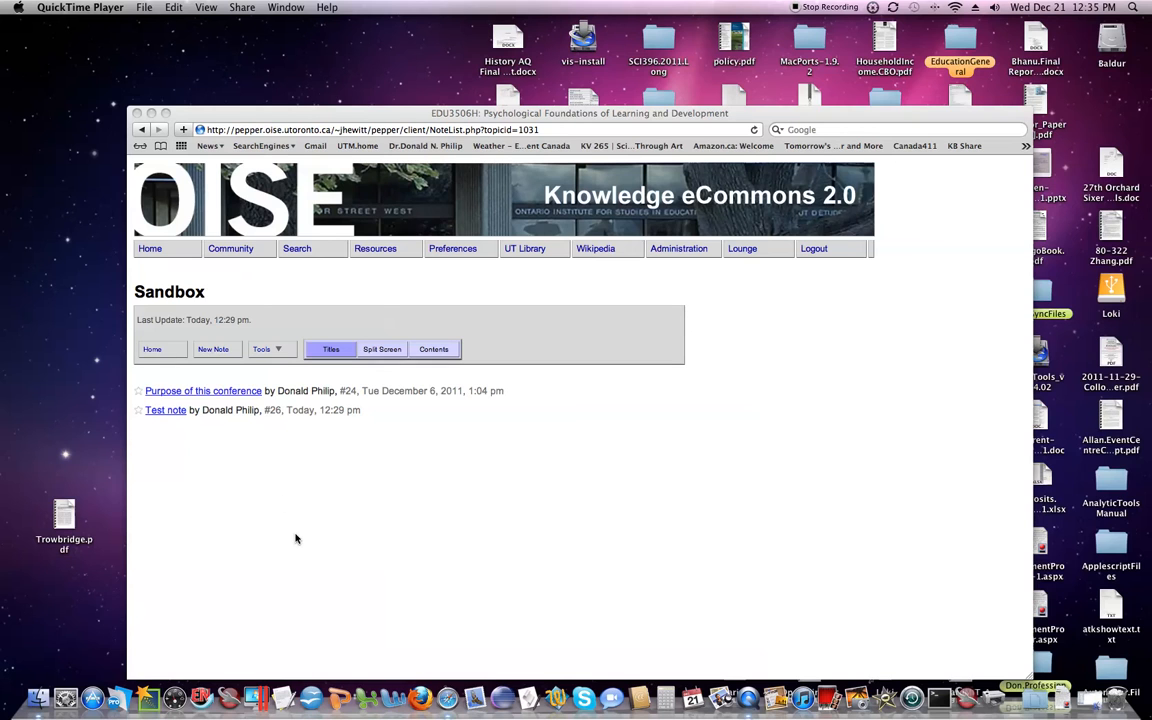
mouse_move(143, 293)
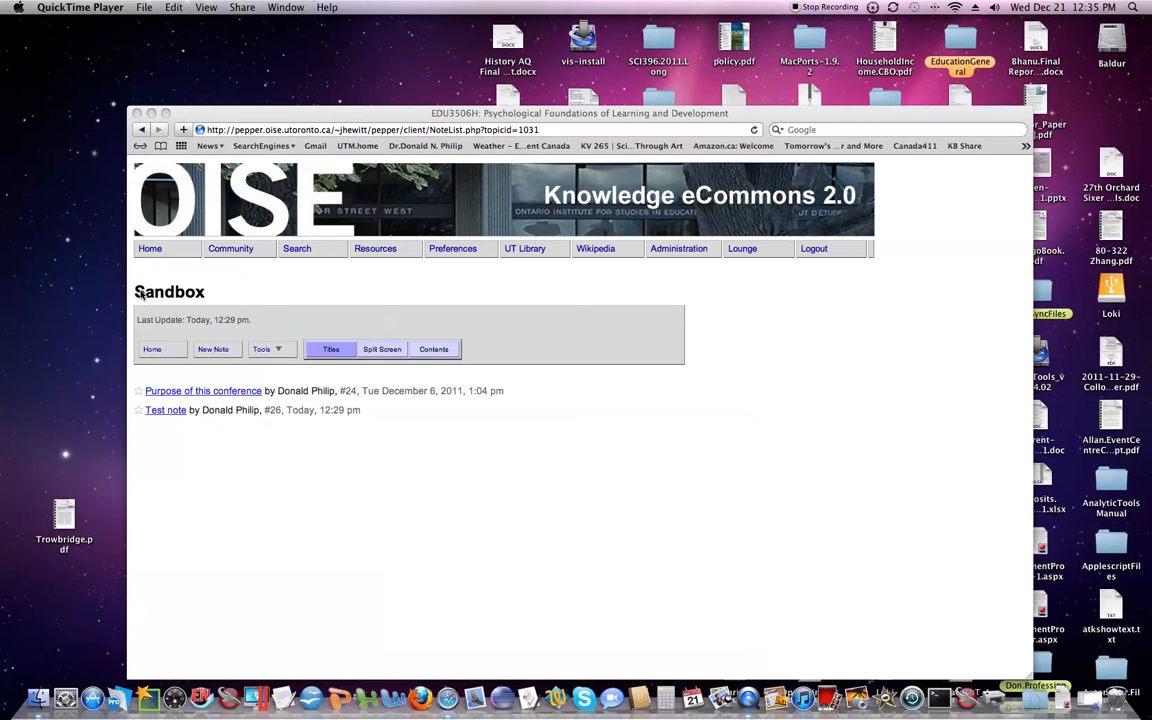
mouse_move(317, 462)
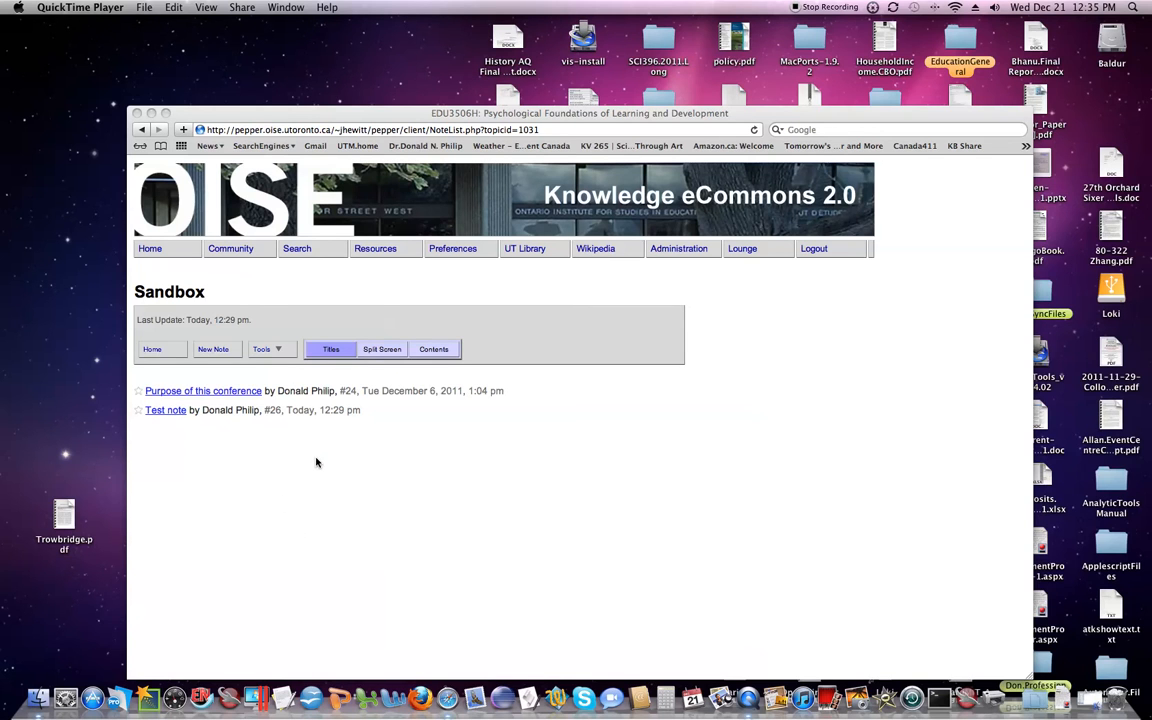
mouse_move(187, 377)
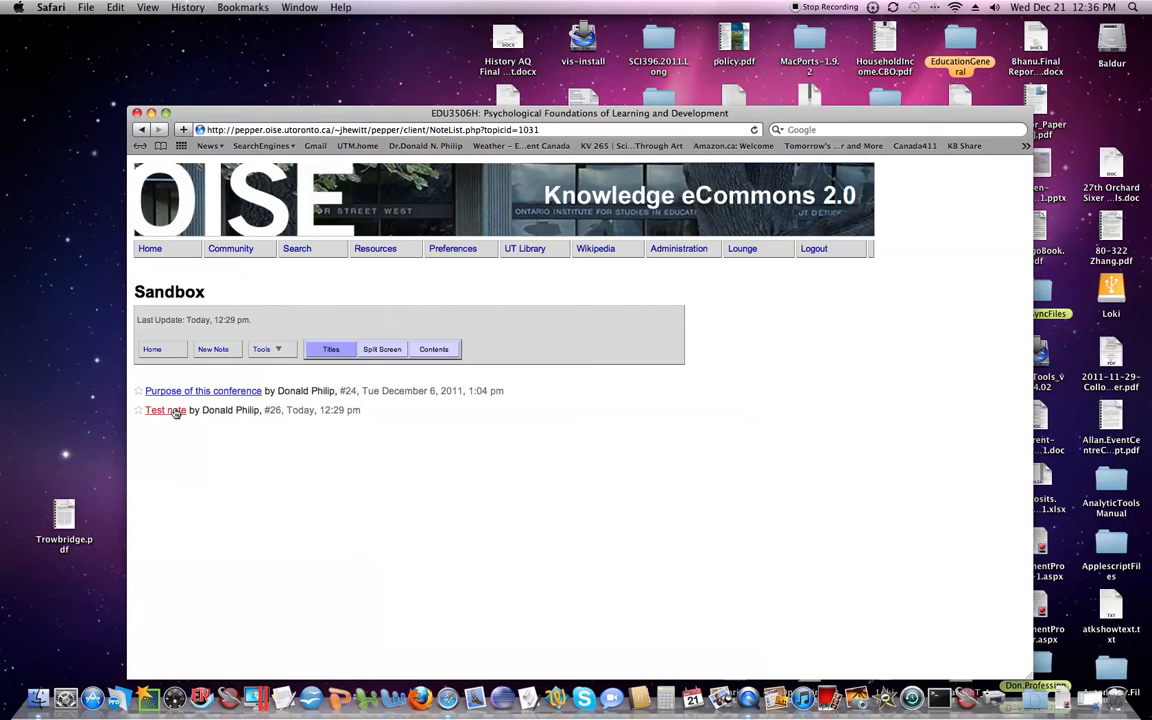
Open the 'Test note' from the Sandbox note list
left_click(165, 410)
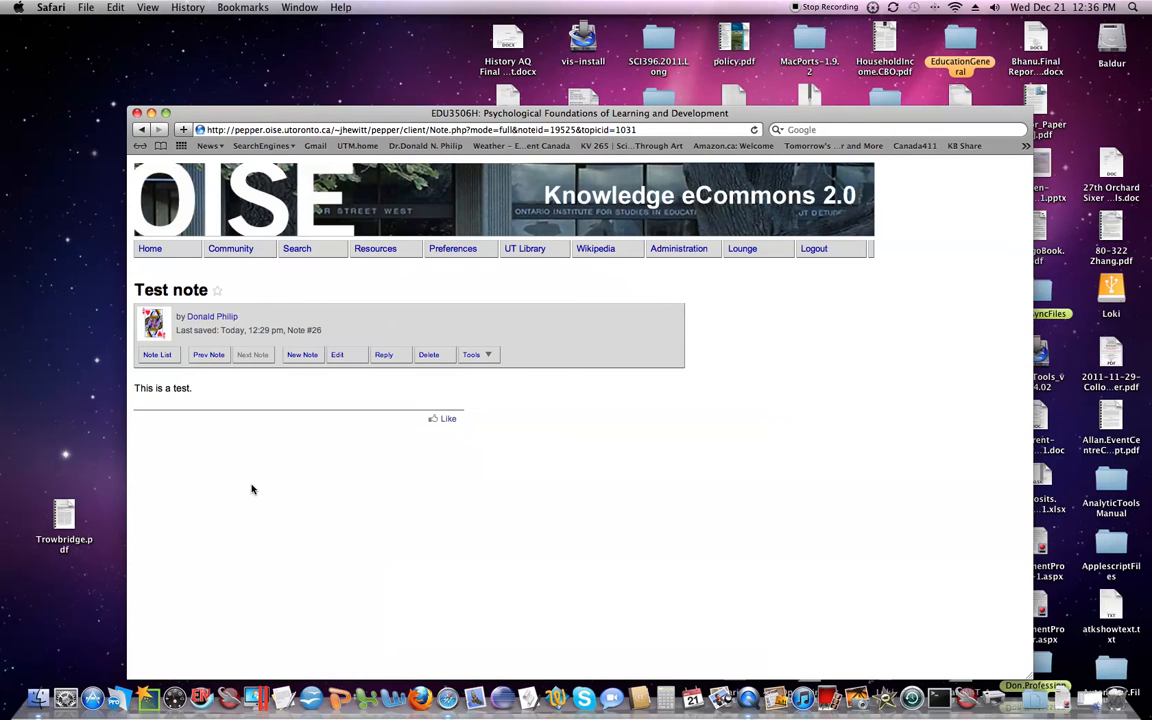
mouse_move(220, 394)
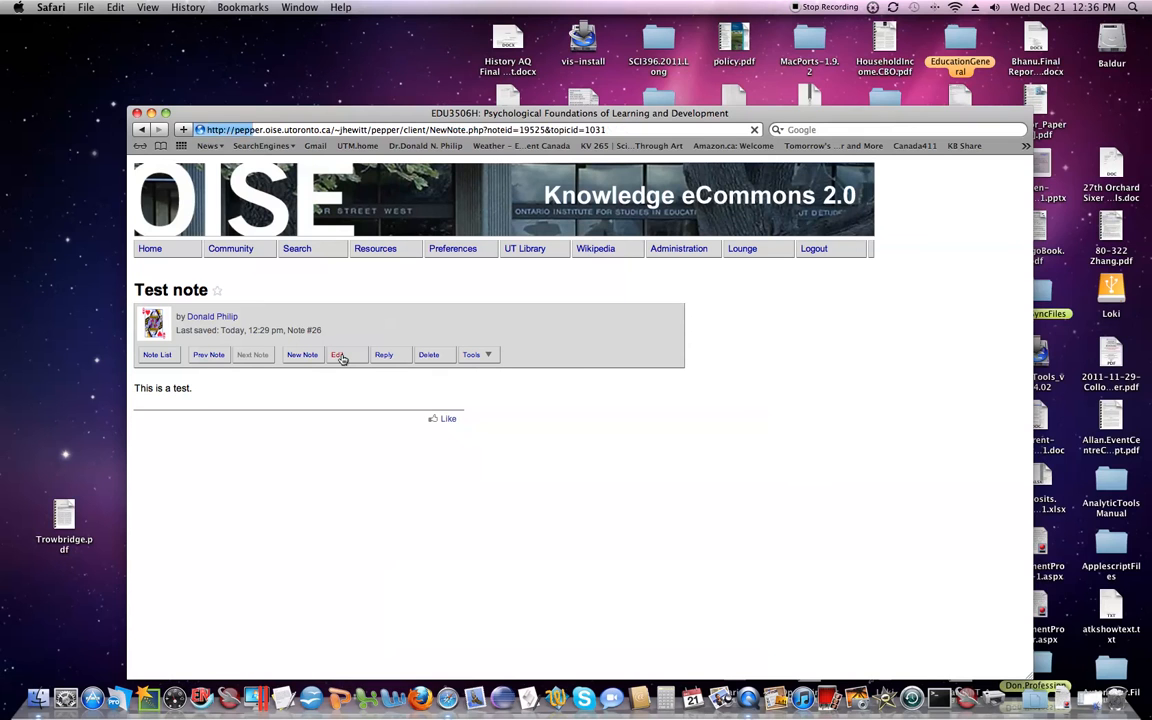
Edit the Test note to append 'An edit.' after 'This is a test.'
left_click(340, 354)
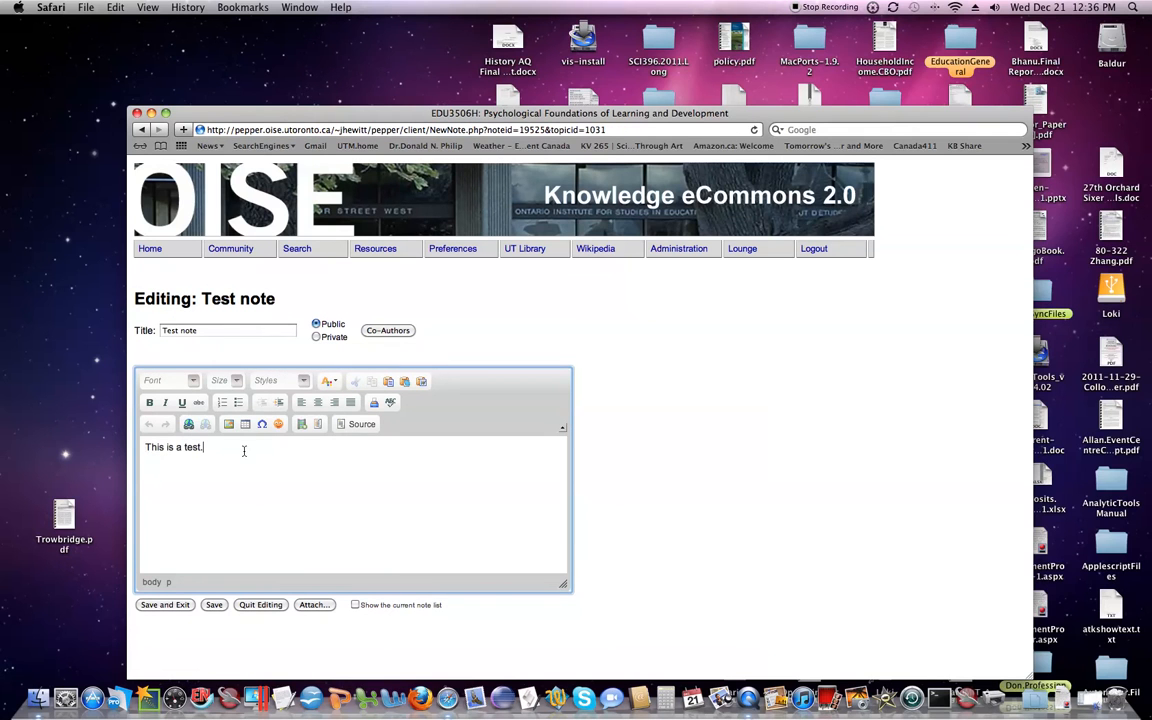
type("an")
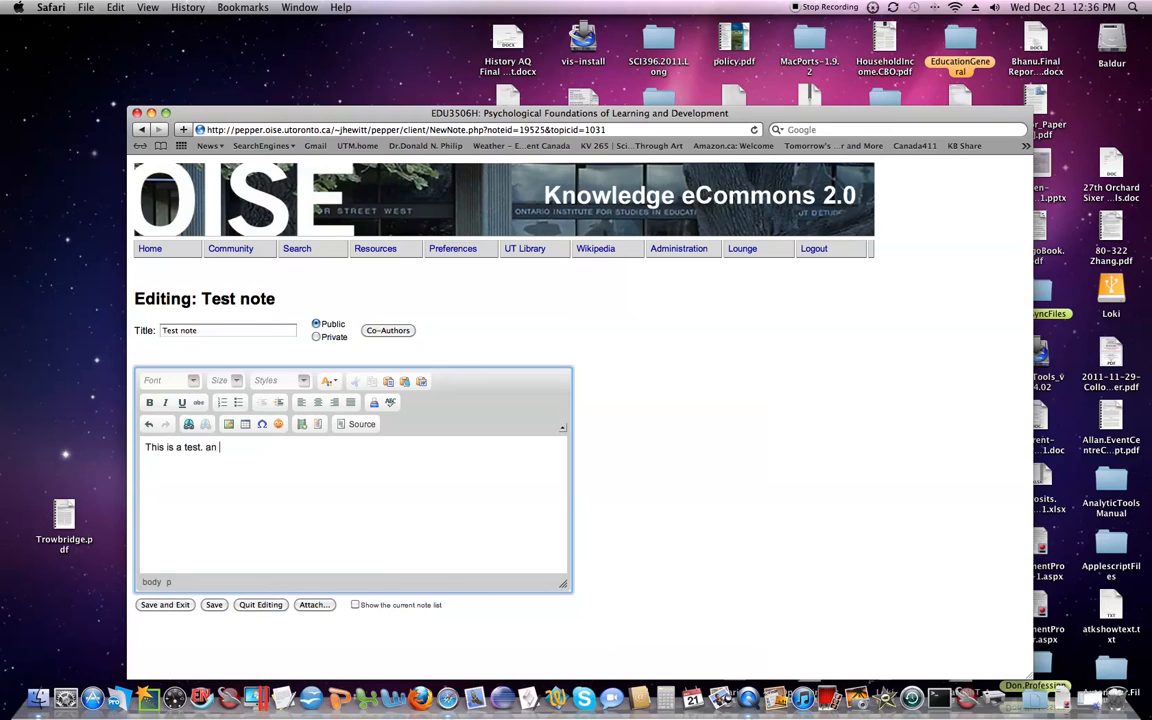
type("ecit")
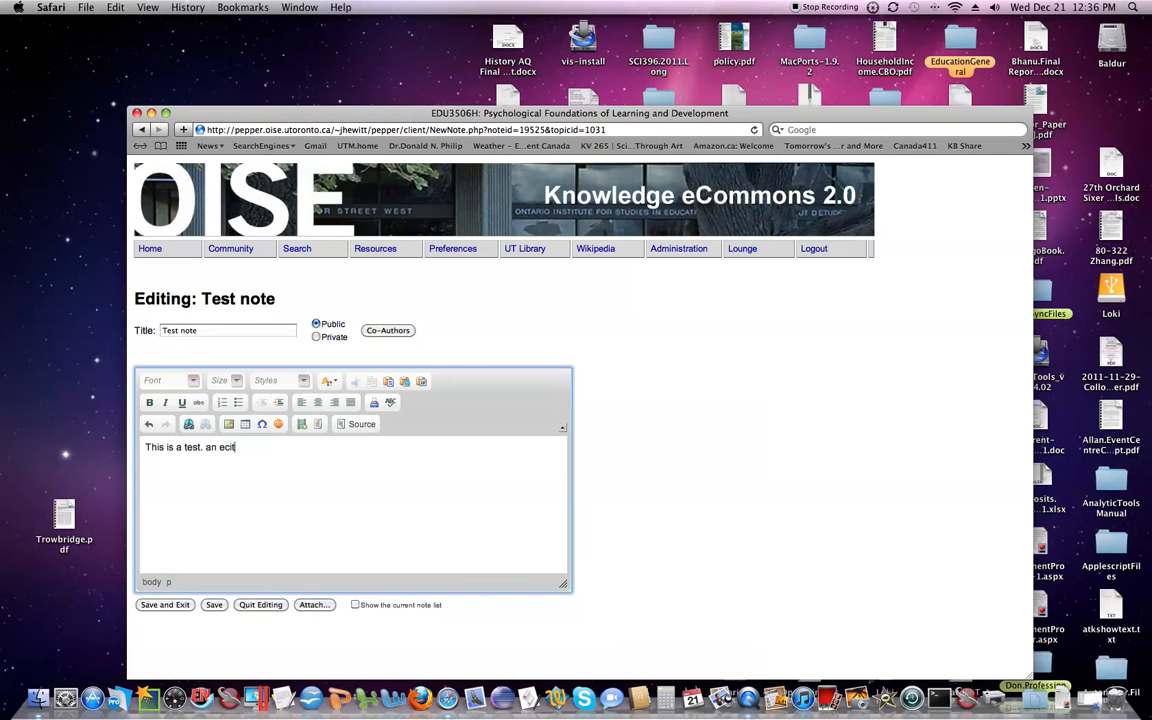
key("Backspace")
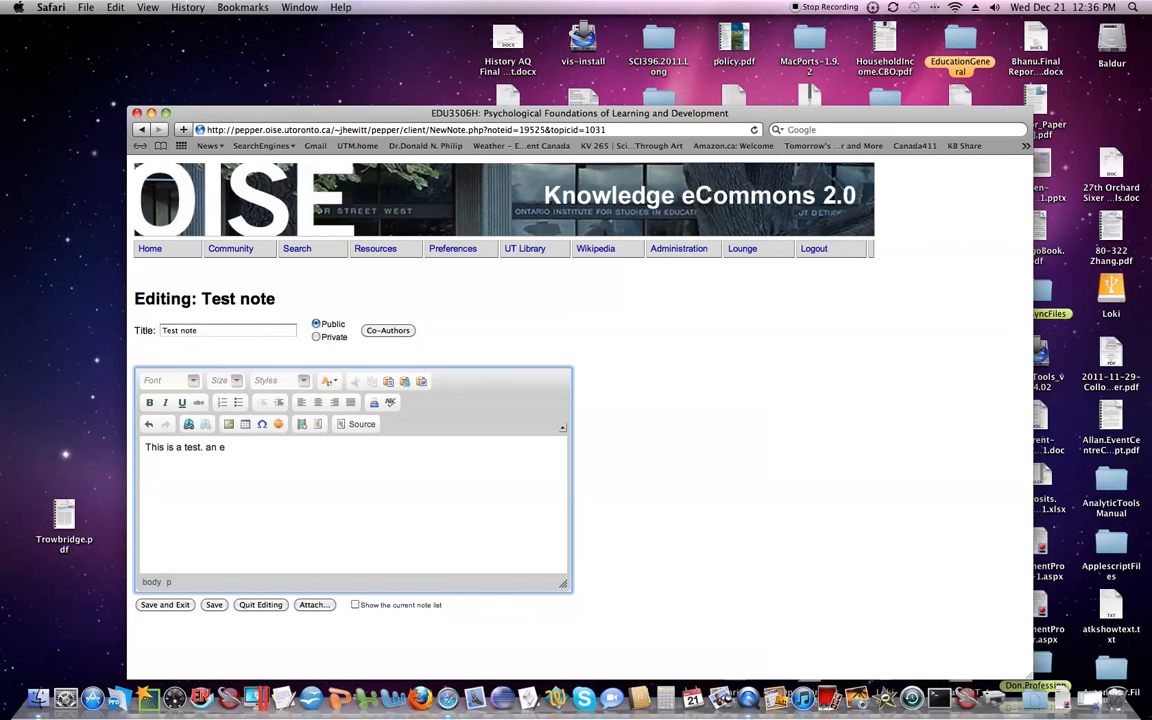
type("dit.")
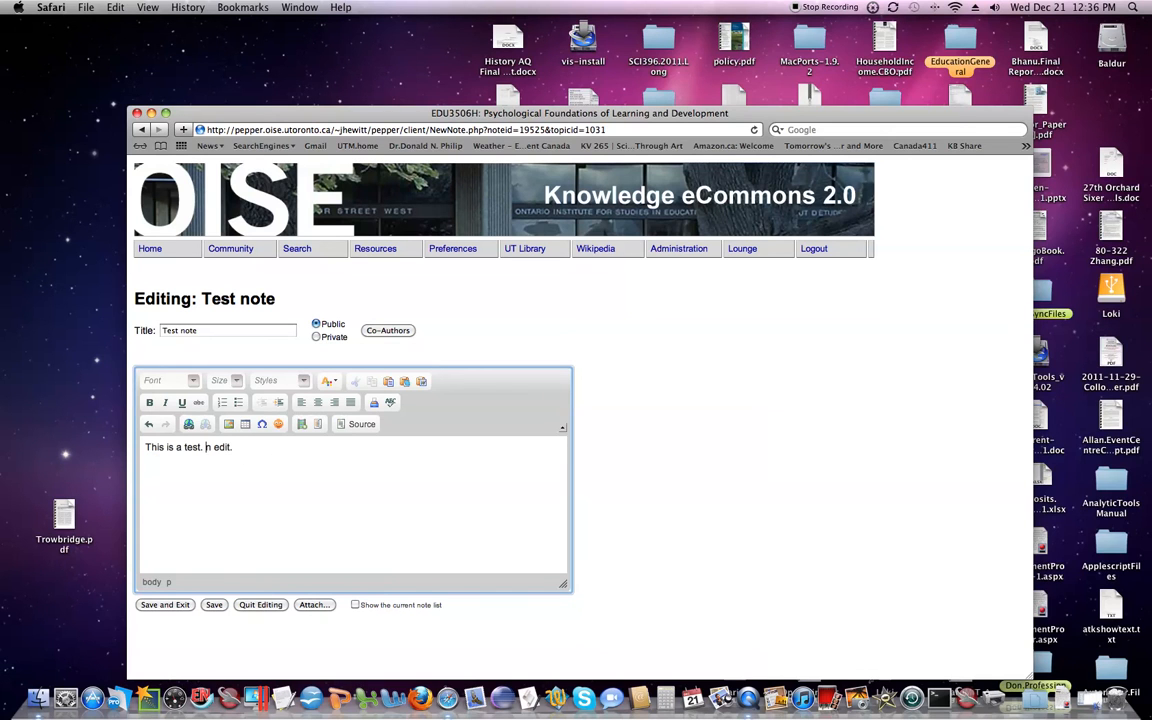
type("An")
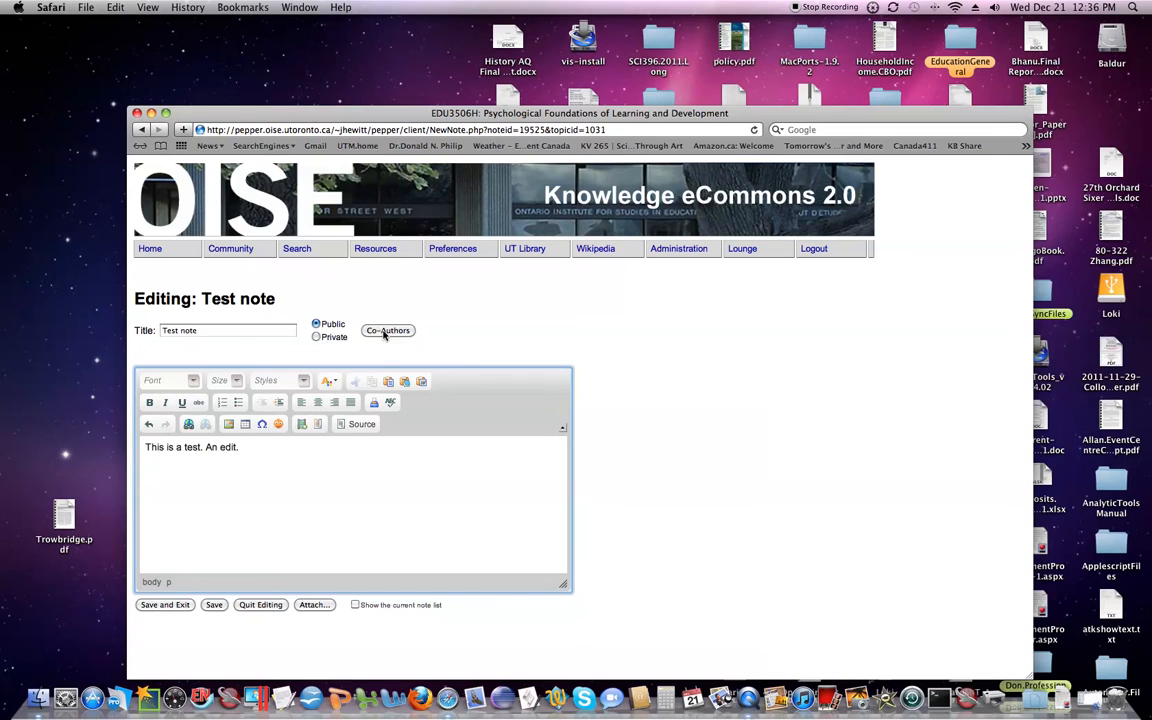
left_click(388, 330)
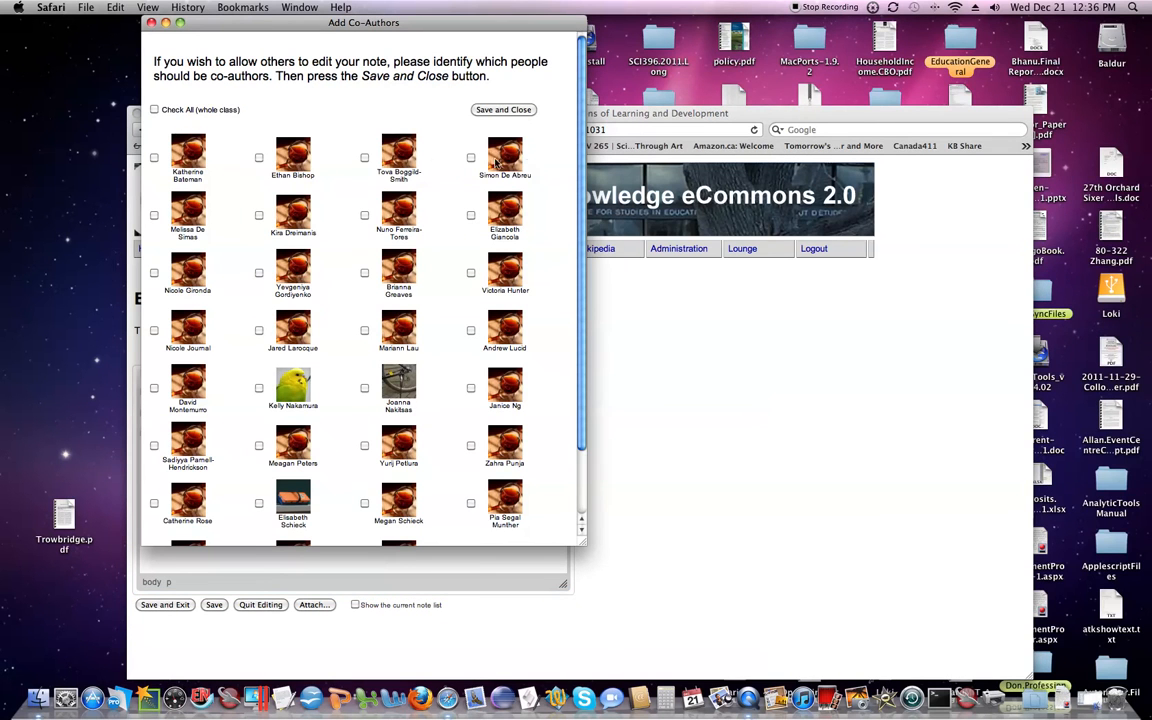
mouse_move(183, 571)
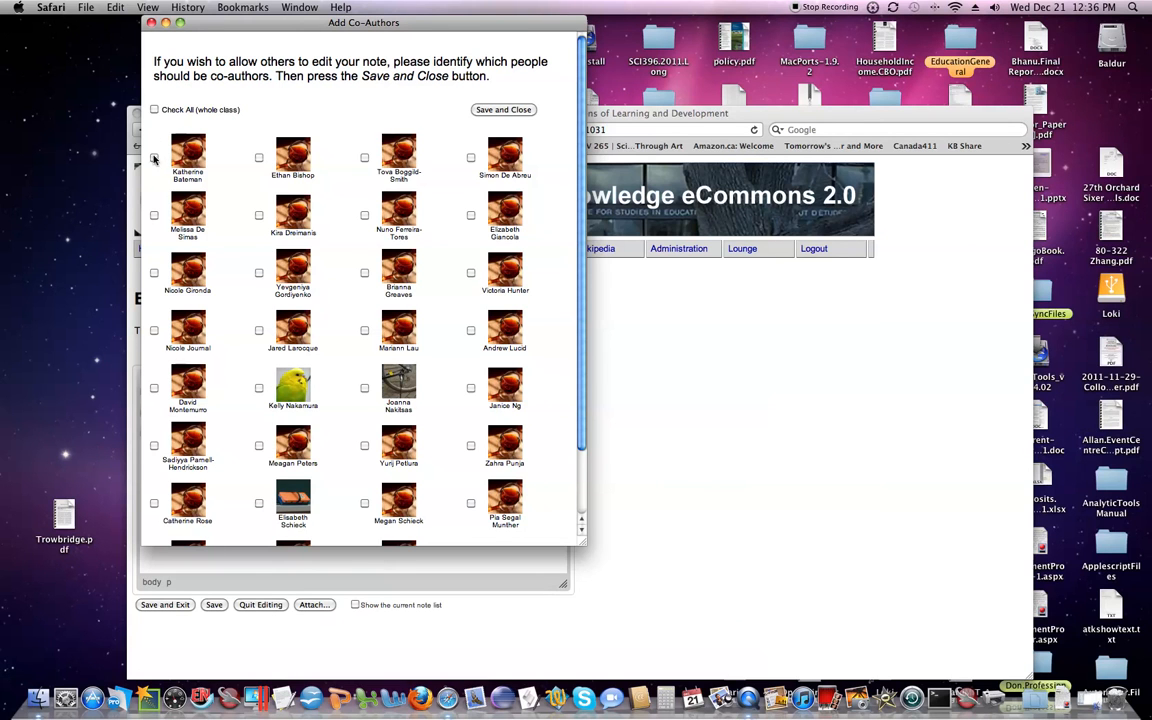
left_click(154, 157)
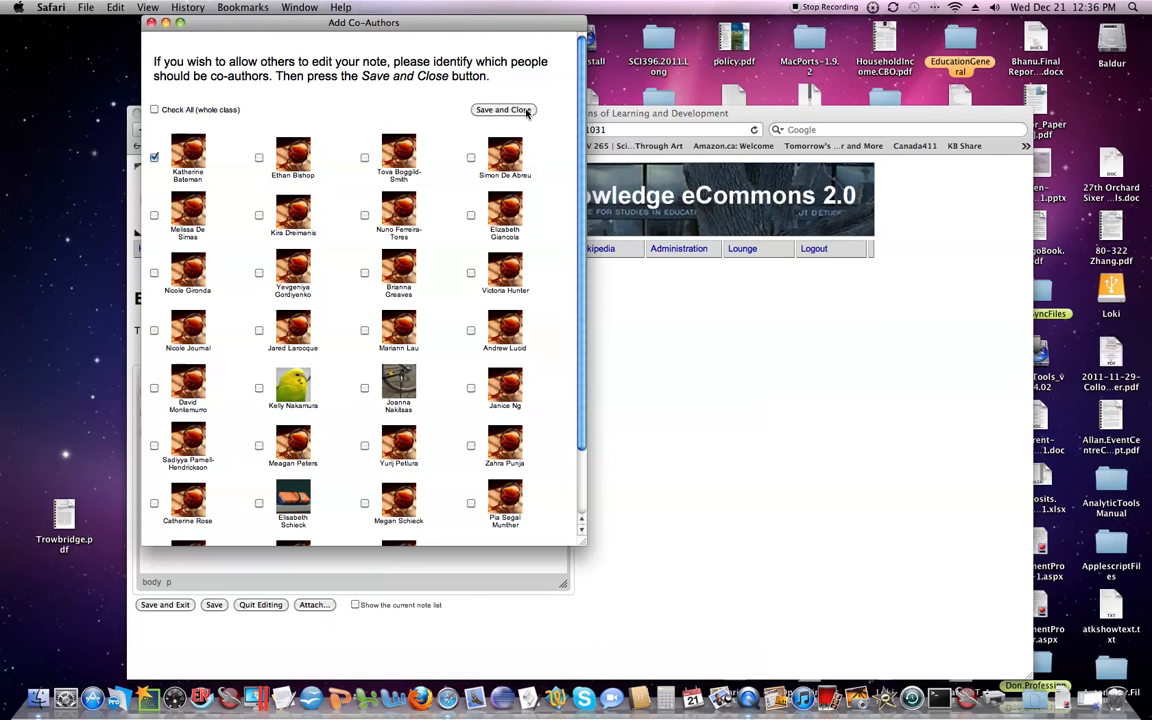
mouse_move(518, 110)
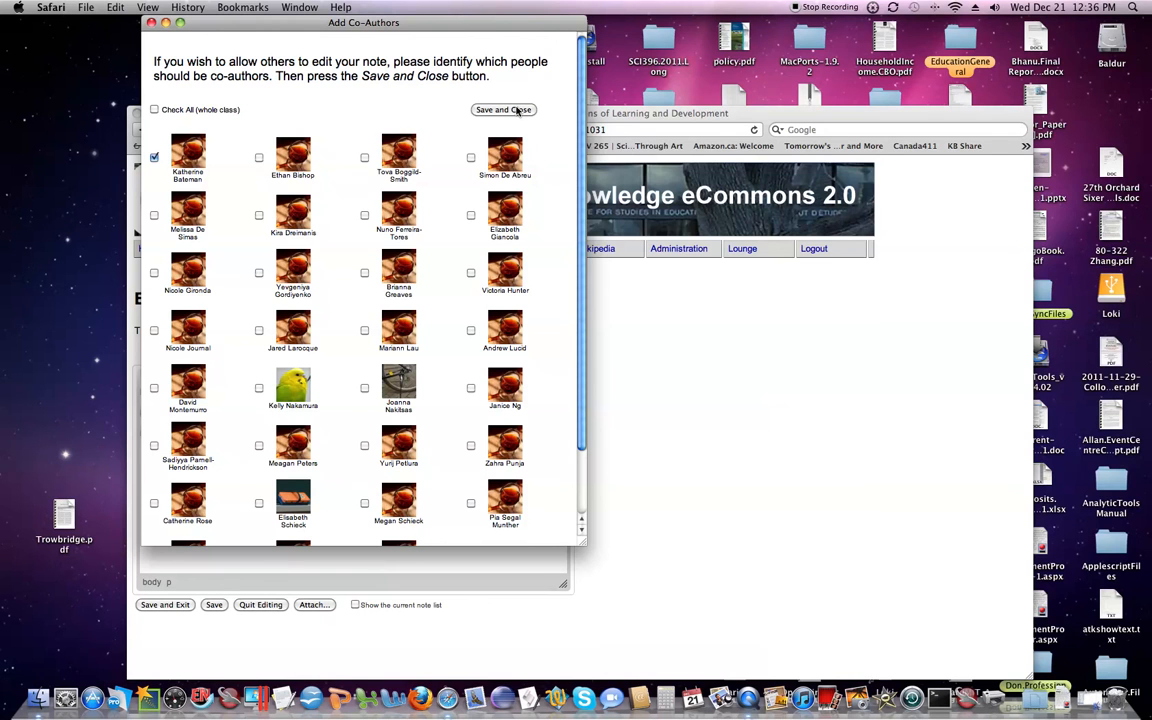
Confirm the co-author choice and save and exit the note editor
left_click(503, 109)
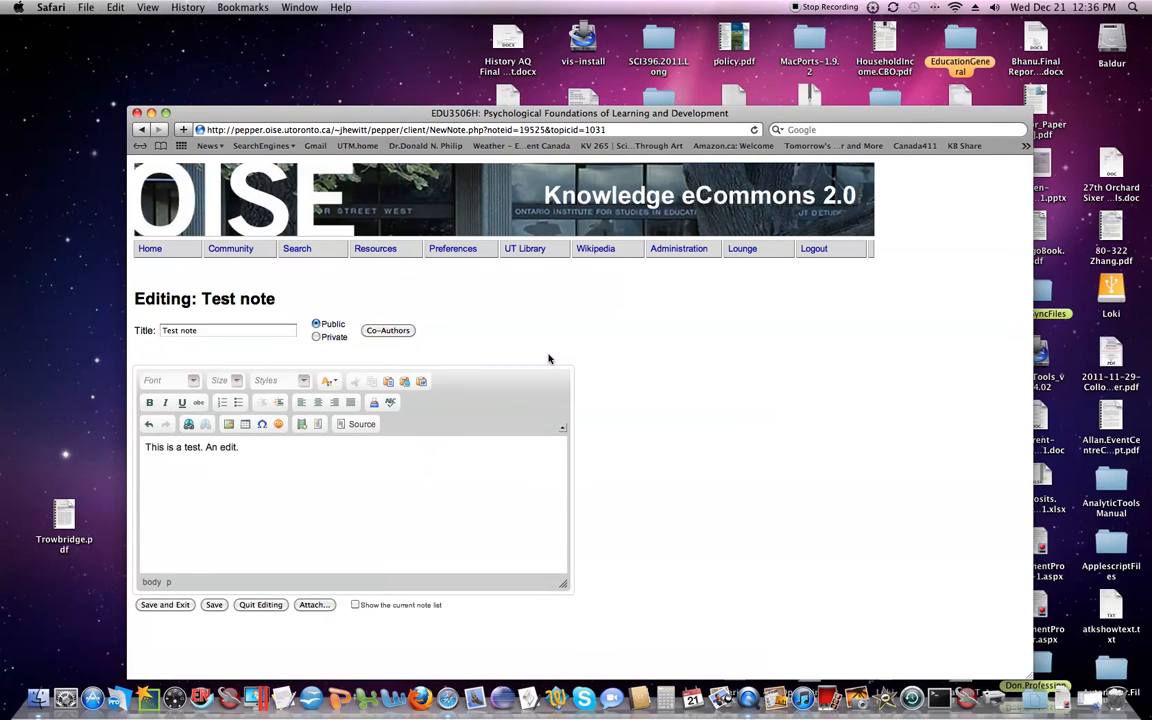
mouse_move(160, 618)
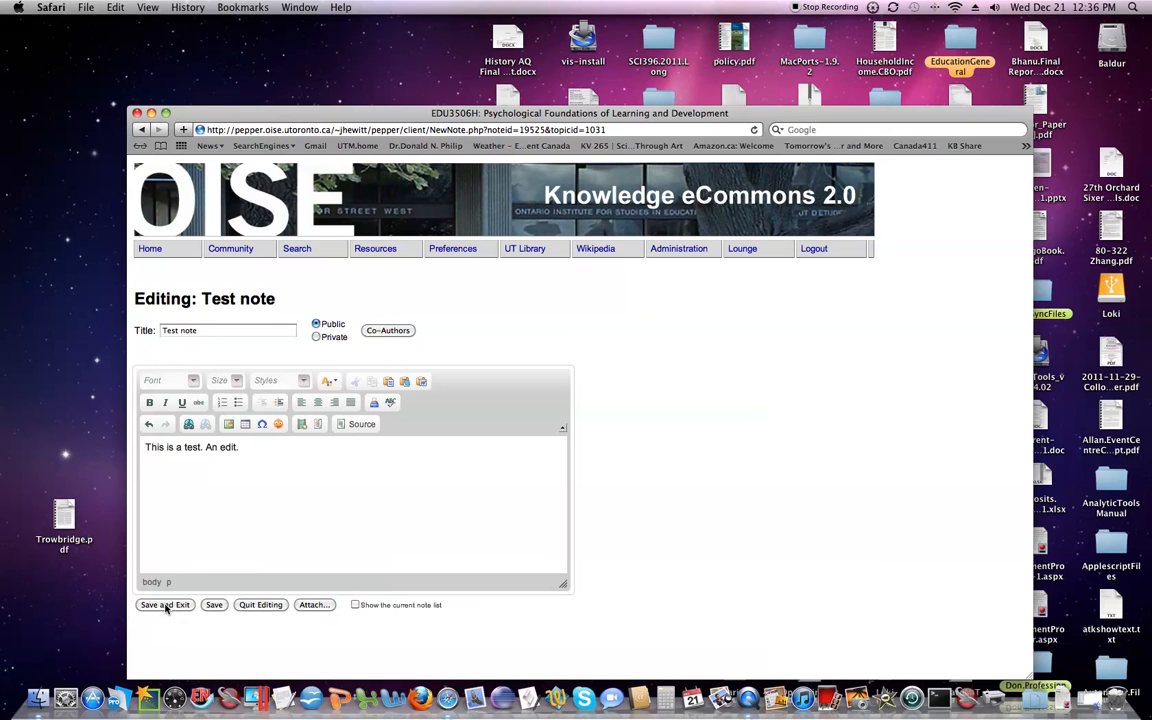
left_click(164, 604)
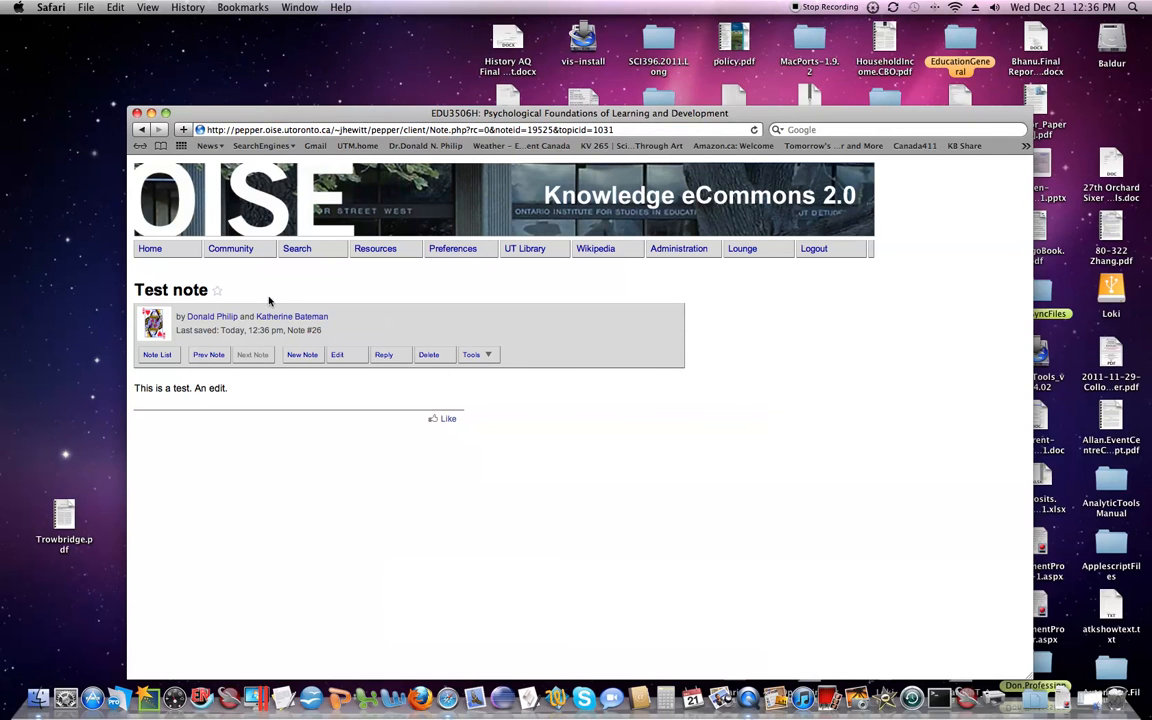
mouse_move(461, 532)
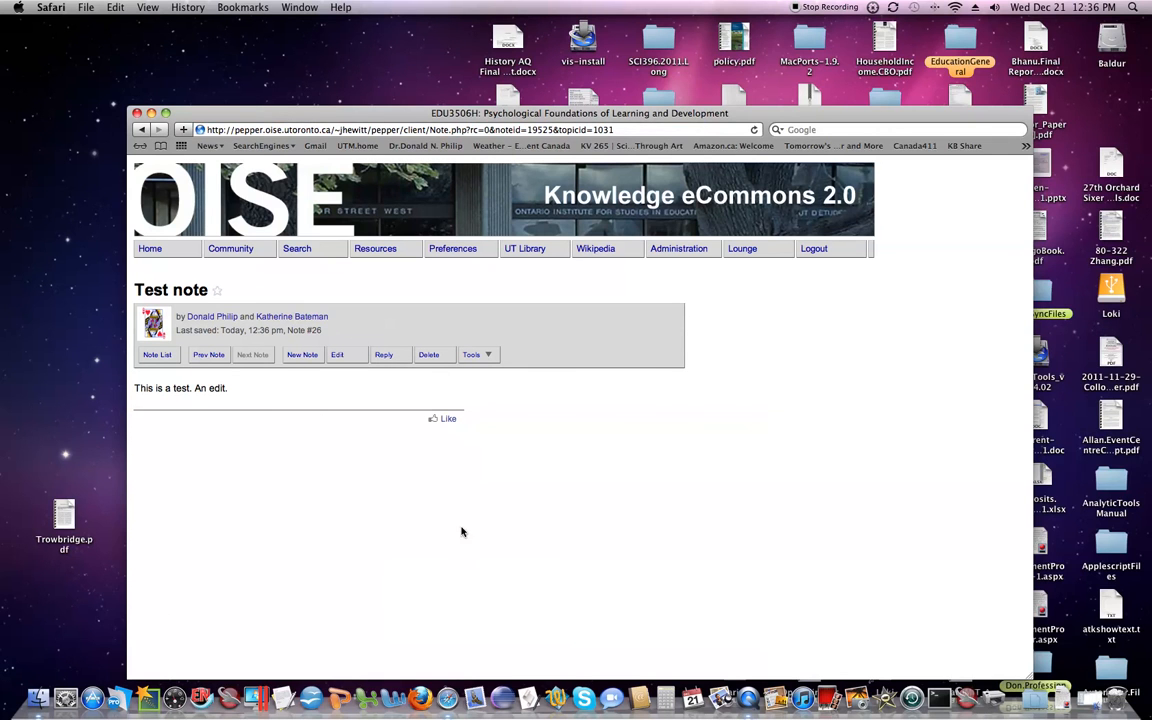